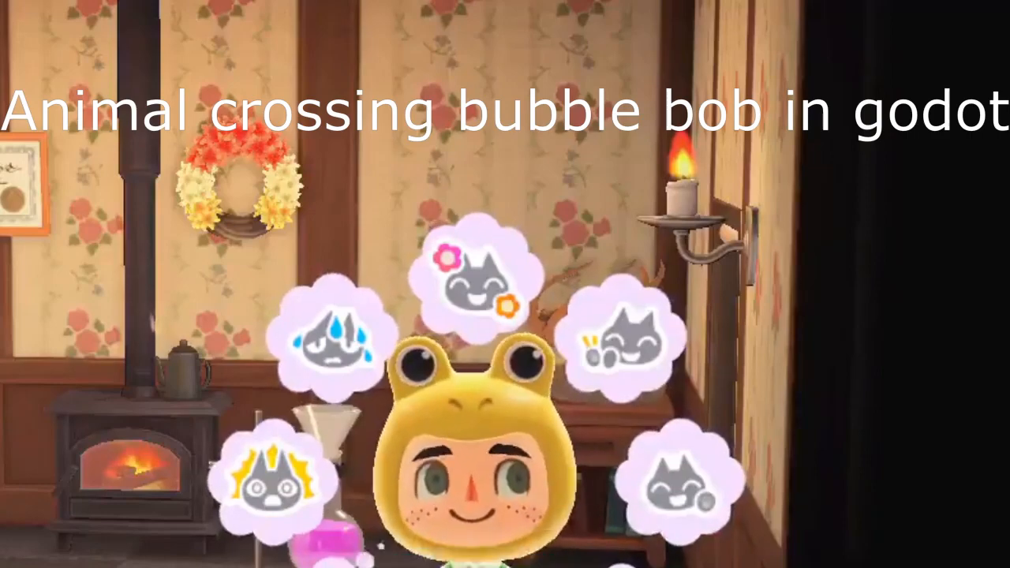
- Add a Sprite child node under the Node2D root
{"action": "left_click", "coordinate": [339, 350]}
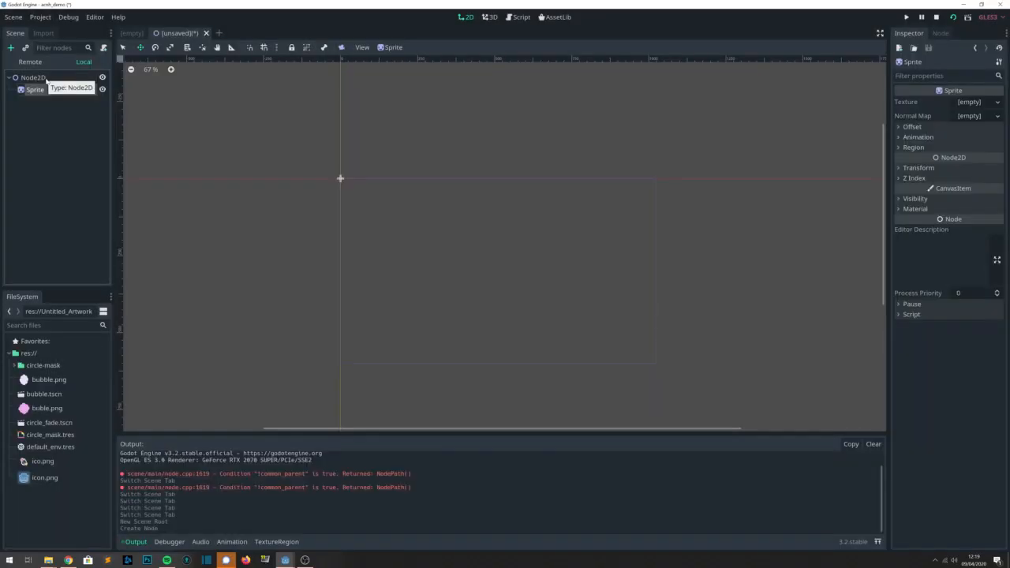
- Load bubble.png as the Sprite texture and scale it to 0.5 on x and y
{"action": "left_click", "coordinate": [978, 101]}
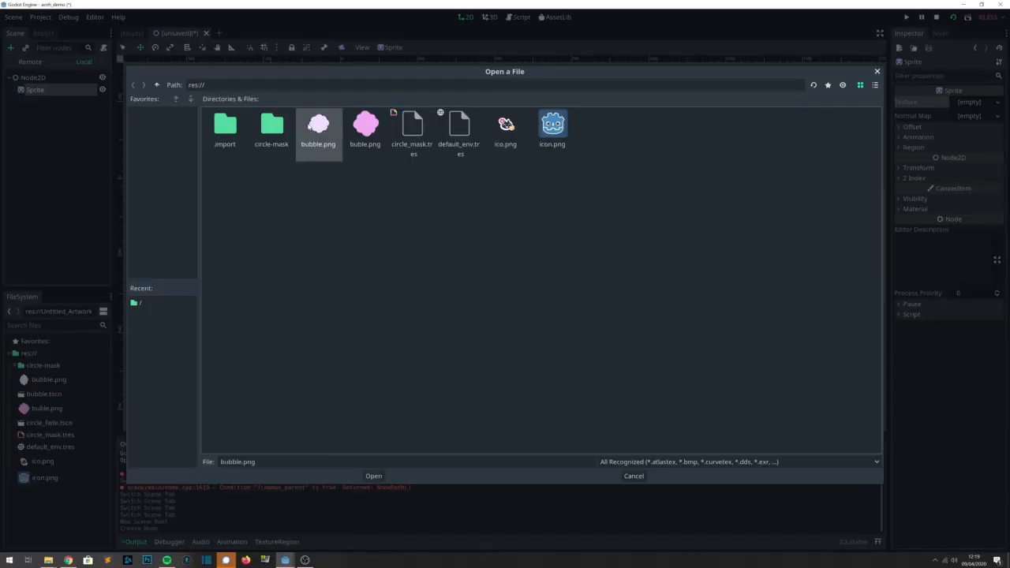
{"action": "left_click", "coordinate": [373, 476]}
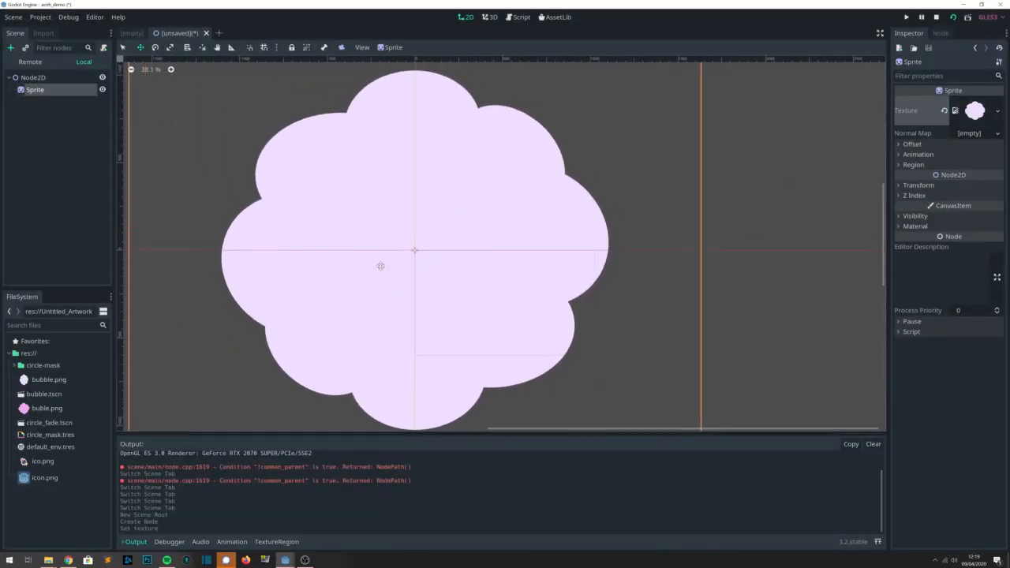
{"action": "left_click", "coordinate": [997, 101]}
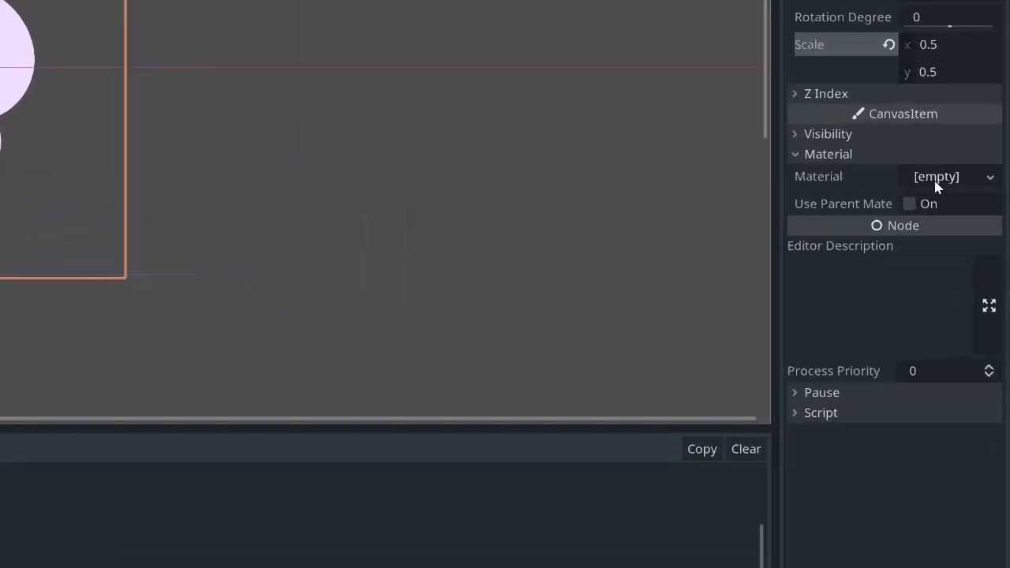
- Create a New ShaderMaterial on the Sprite with a New Shader opened for editing
{"action": "left_click", "coordinate": [934, 177]}
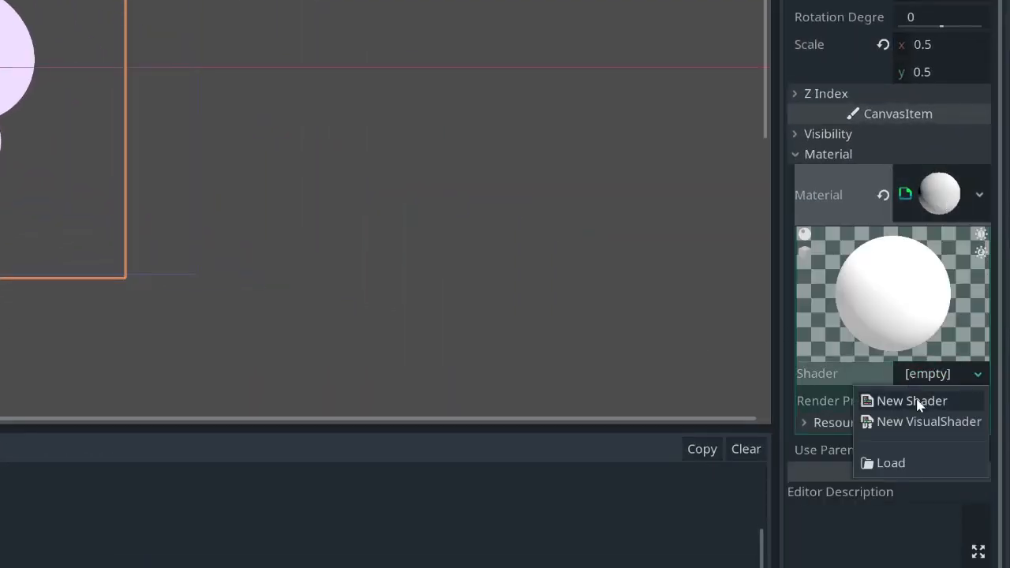
{"action": "left_click", "coordinate": [912, 401]}
{"action": "type", "text": "if VE"}
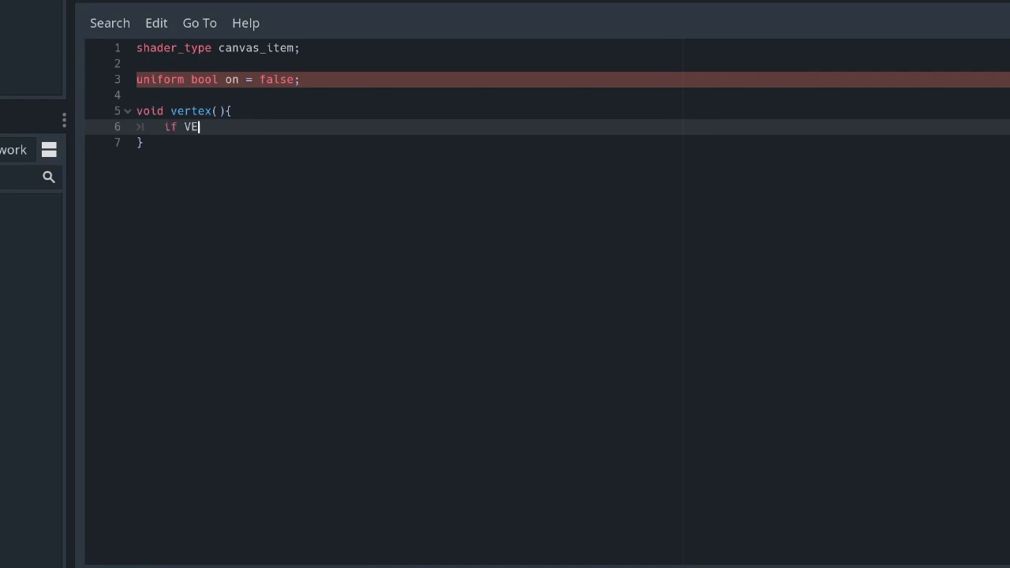
- Write vertex() if blocks offsetting VERTEX.x and VERTEX.y by abs(sin(TIME*5f)) * 15f
{"action": "type", "text": "RTEX.x >"}
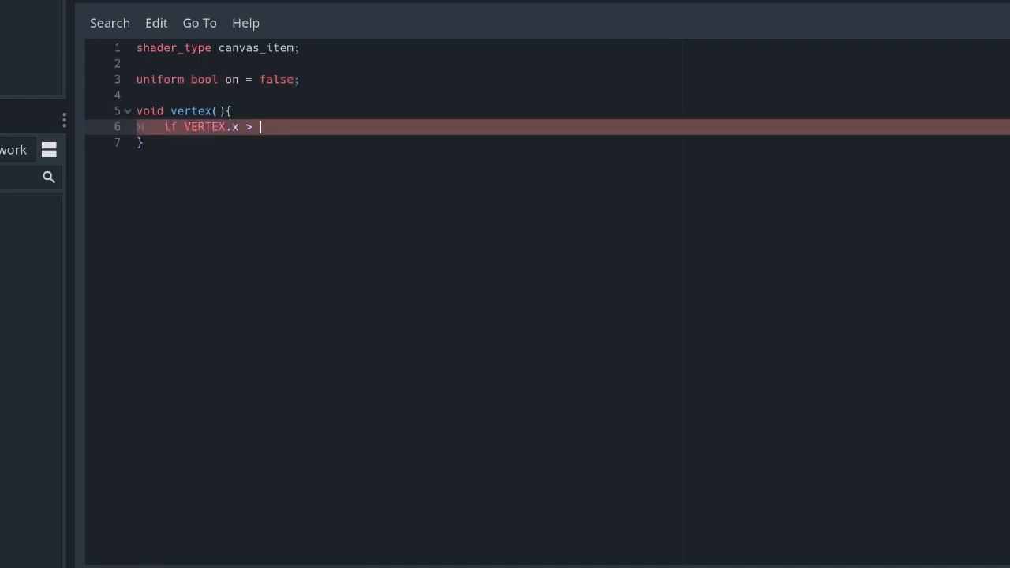
{"action": "type", "text": "0.5){}"}
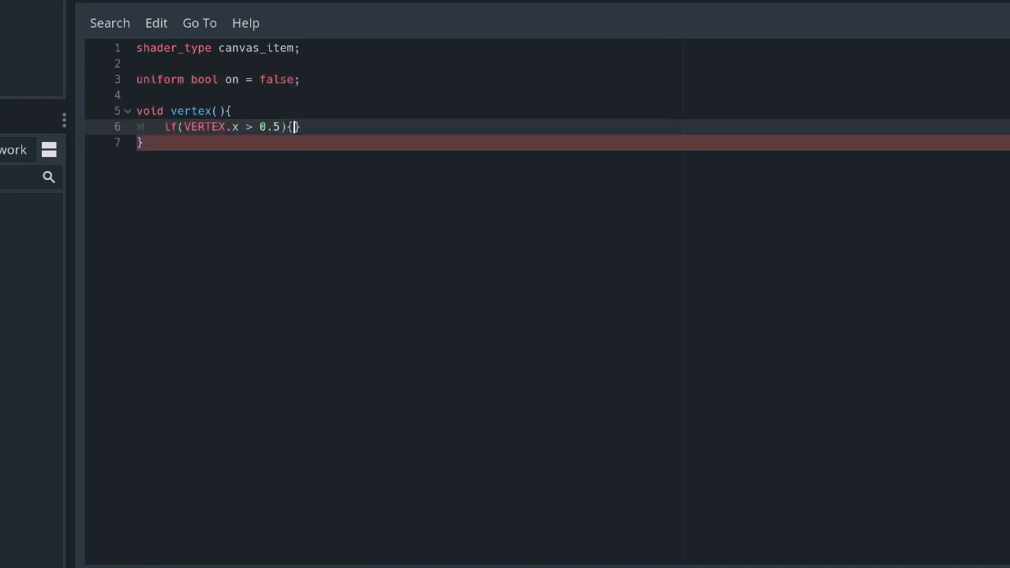
{"action": "type", "text": "VERTEX.x += ans(sin)"}
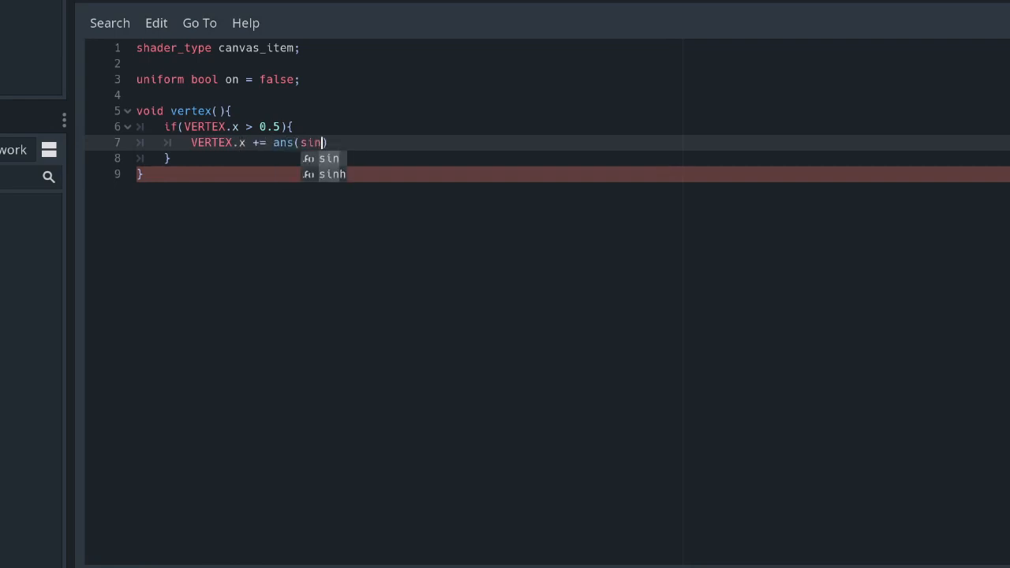
{"action": "type", "text": "(TIME) * 15f"}
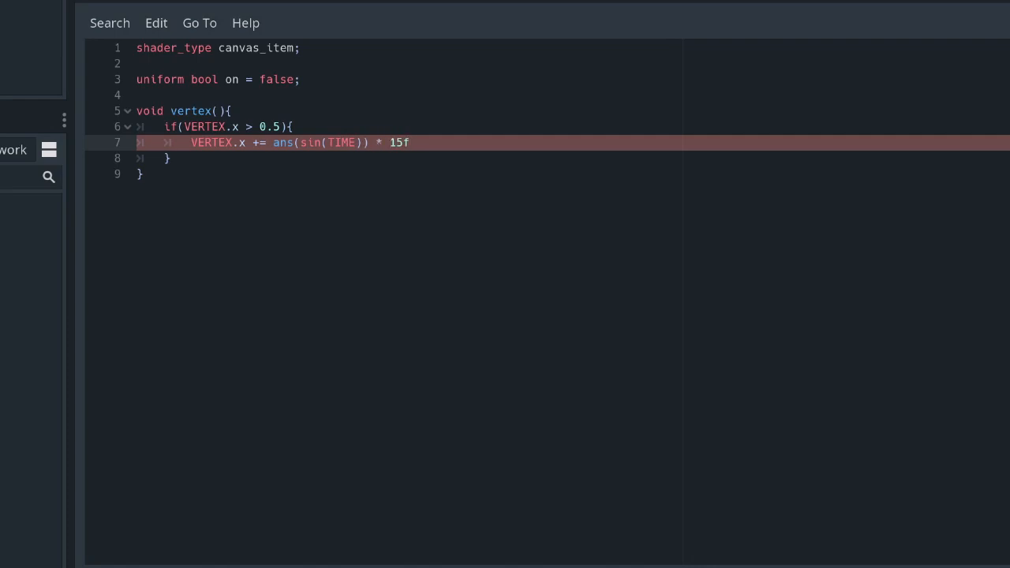
{"action": "type", "text": "*5fd"}
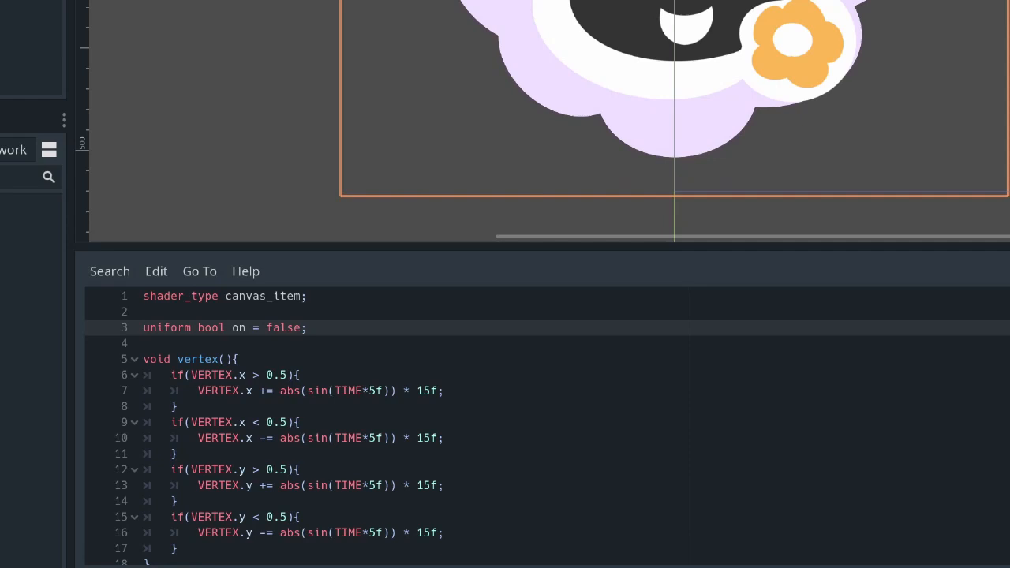
- Declare uniform float speed = 5f and uniform float magnitude at the shader top
{"action": "type", "text": "uniform float"}
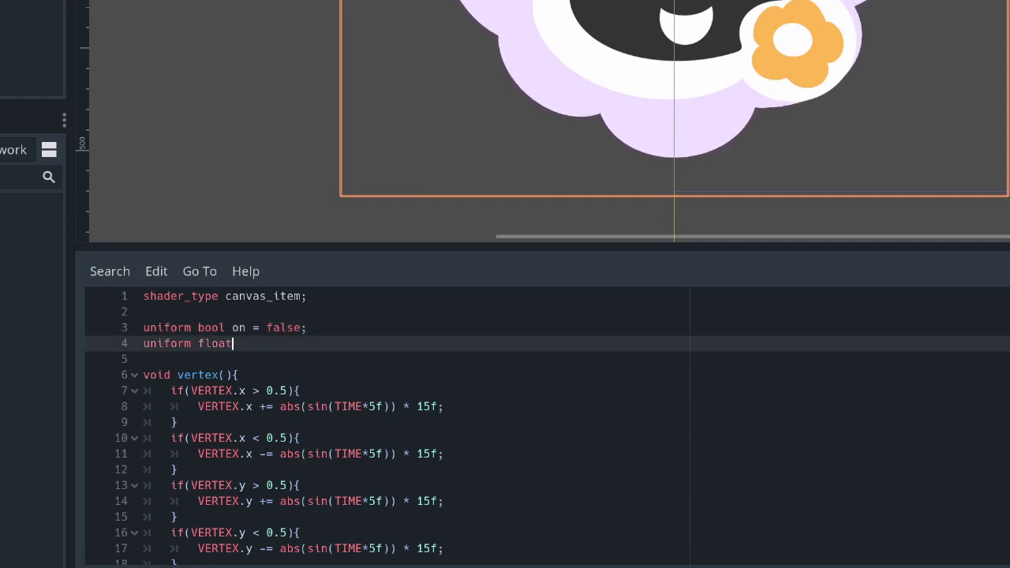
{"action": "type", "text": "speed = 5f;\\nuni"}
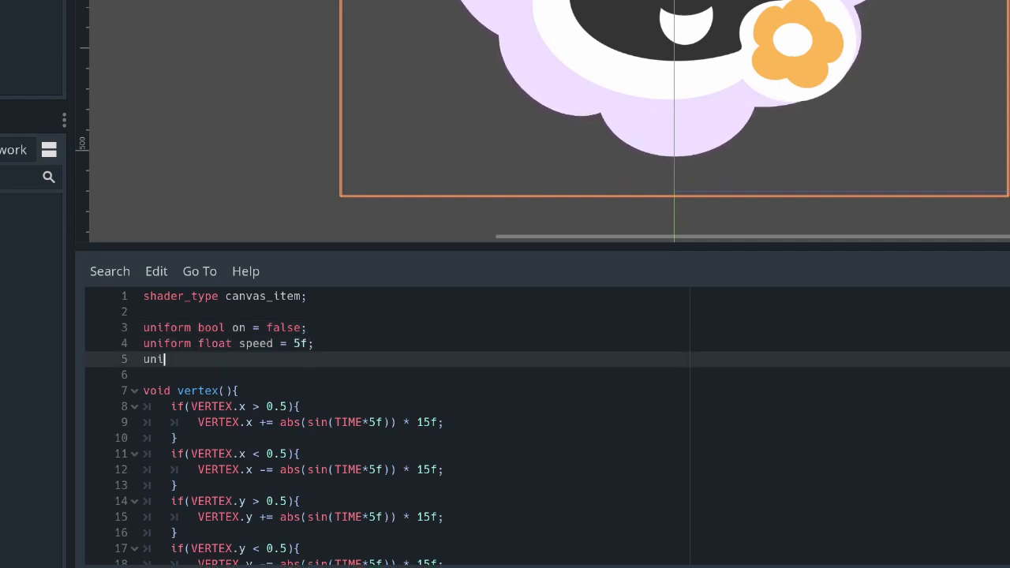
{"action": "type", "text": "form float magnitud"}
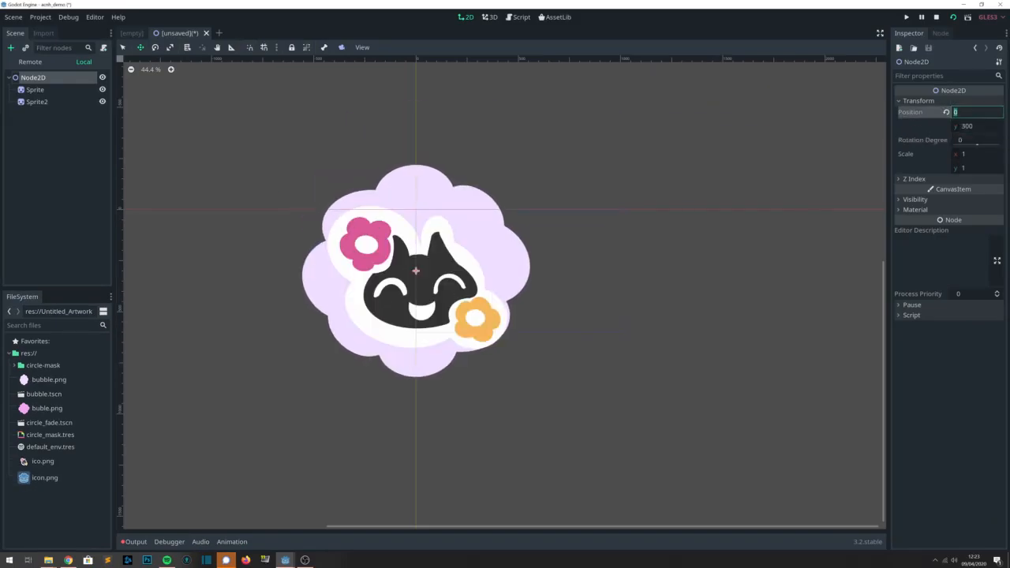
- Position Node2D at 520, 300, confirm shader params on, speed 5, magnitude 50, and play the scene
{"action": "type", "text": "520"}
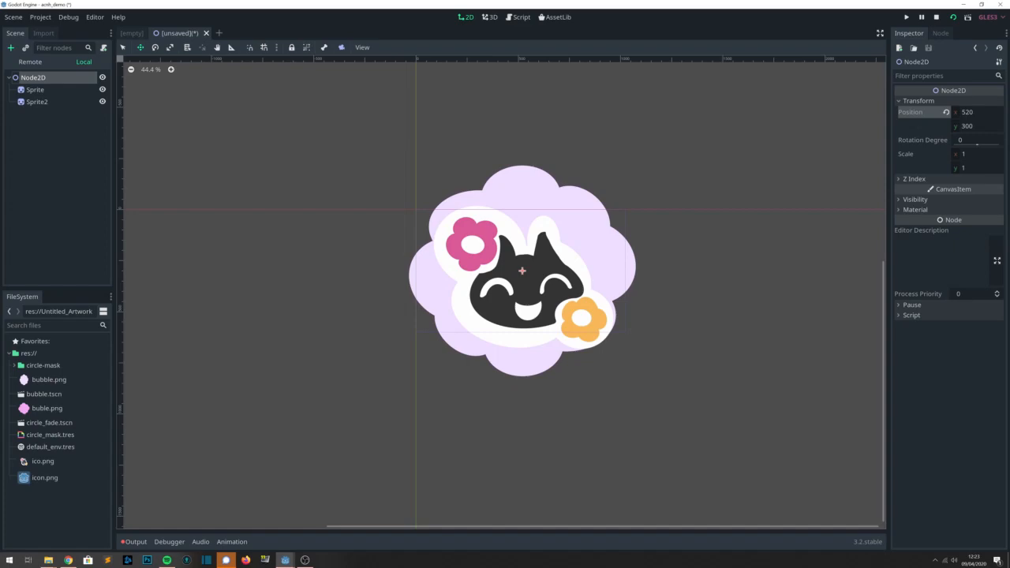
{"action": "left_click", "coordinate": [38, 90]}
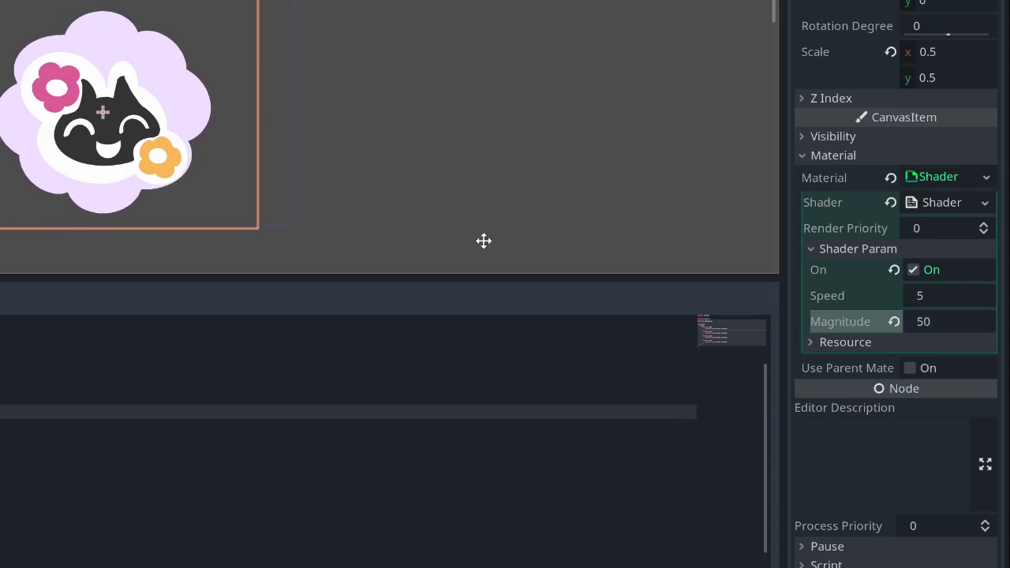
{"action": "left_click", "coordinate": [949, 8]}
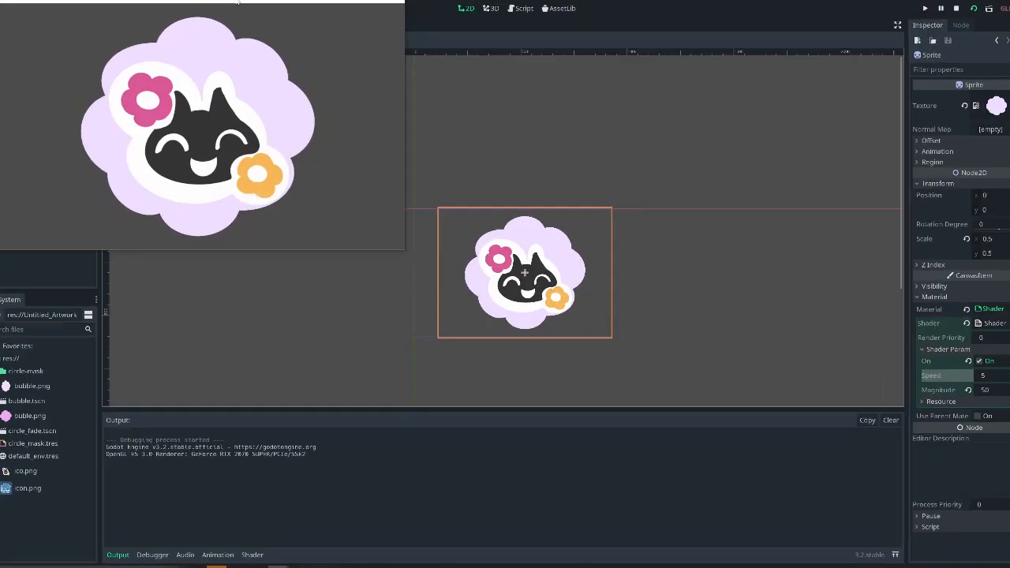